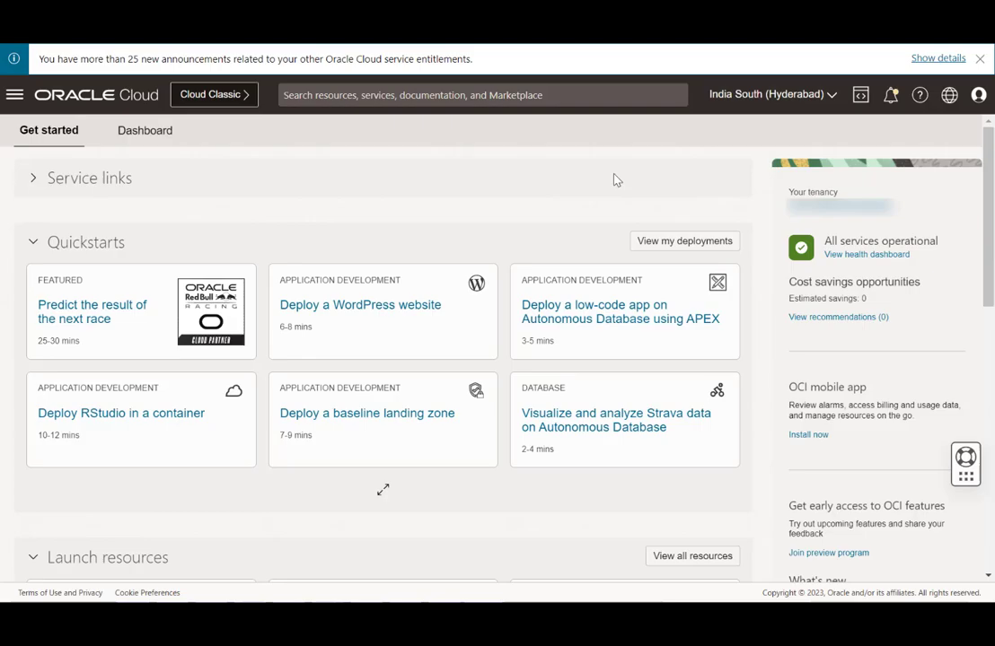
Navigate to Hybrid > VMware Solution > Software-Defined Data Centers and view sddc1's vCenter details
click(14, 93)
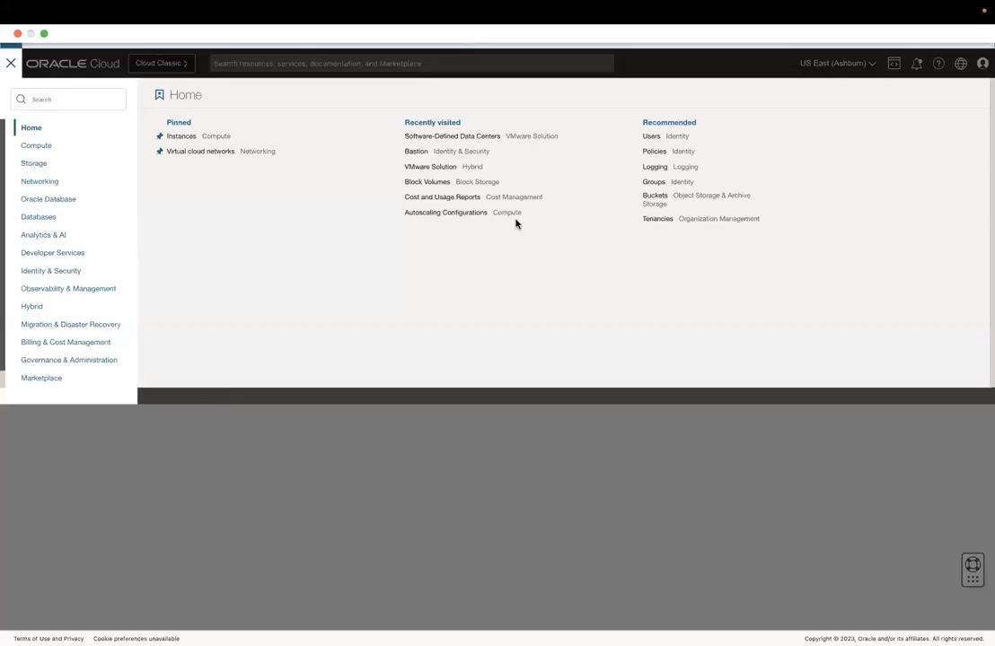
click(33, 305)
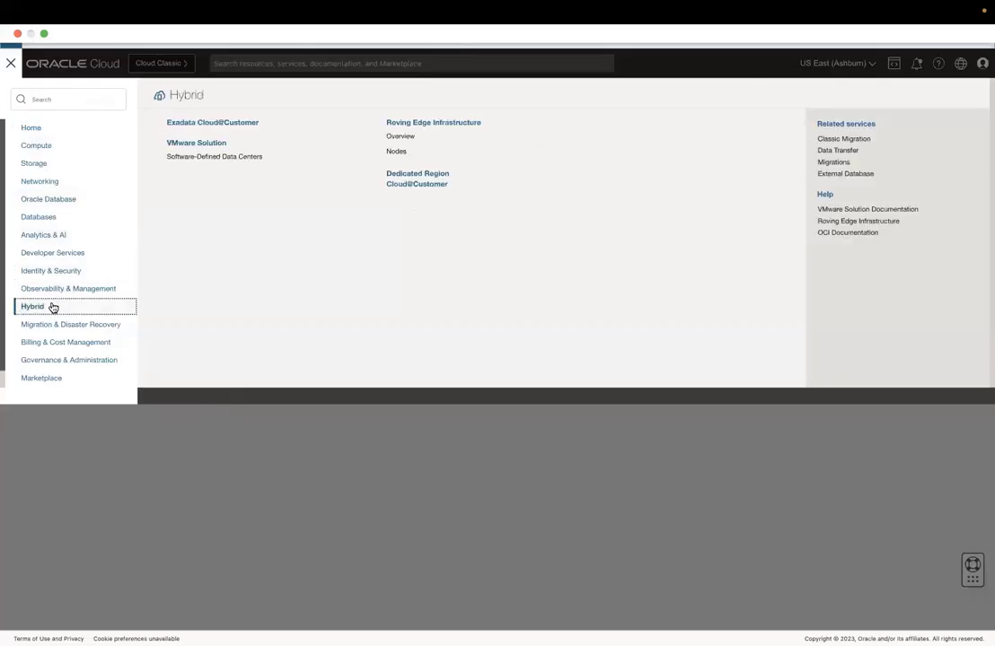
click(215, 156)
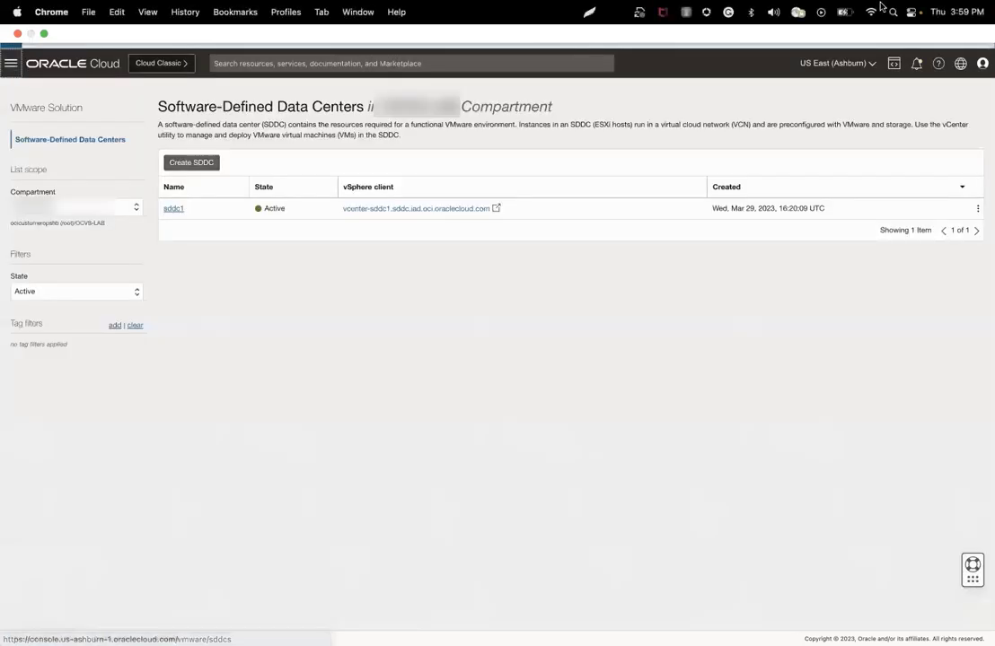
click(172, 208)
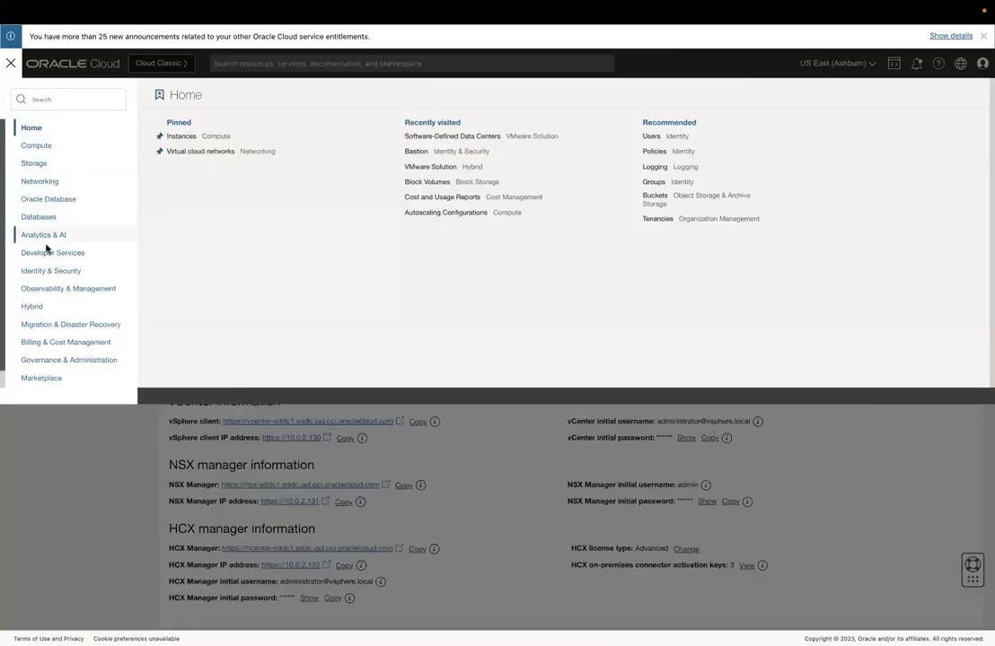
Navigate to Identity & Security > Bastion and open the SDDCBastion bastion
click(50, 269)
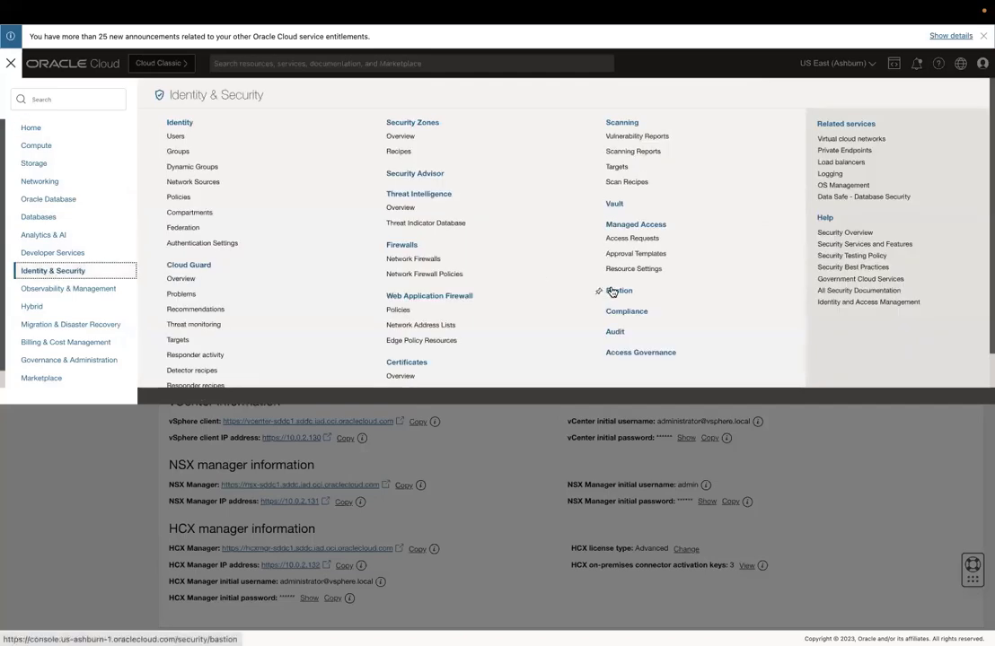
click(618, 291)
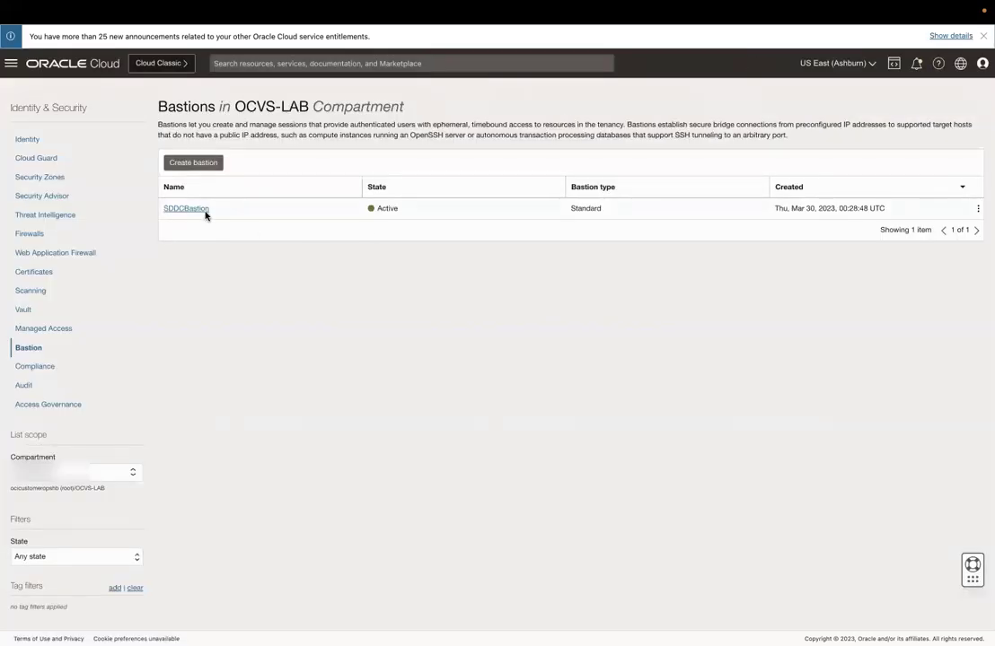
click(187, 208)
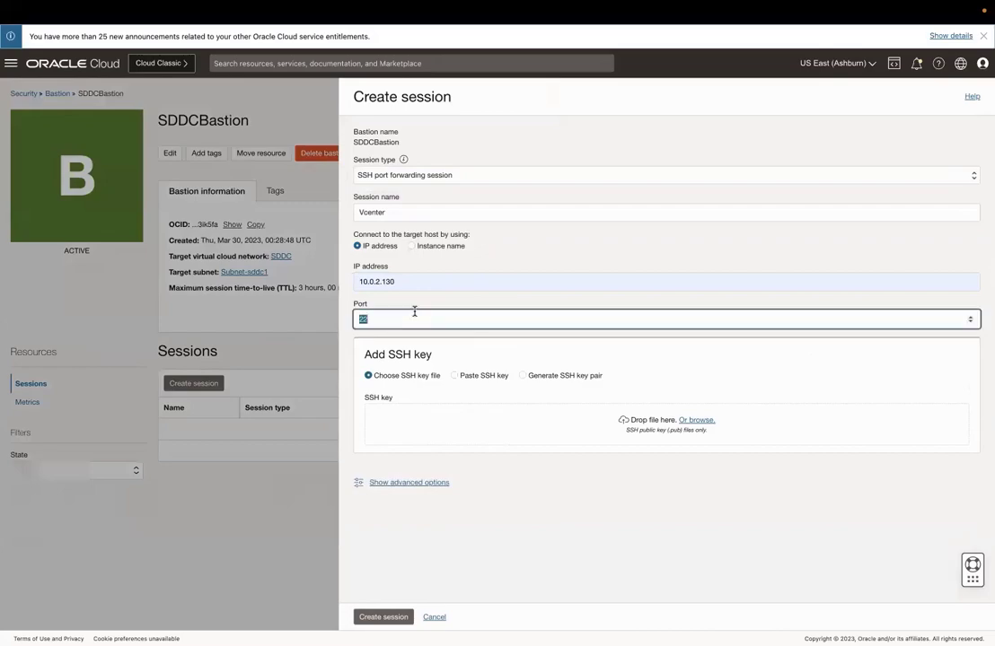
Attach the .pub SSH key file and create the port-forwarding session to 10.0.2.130:443
click(695, 421)
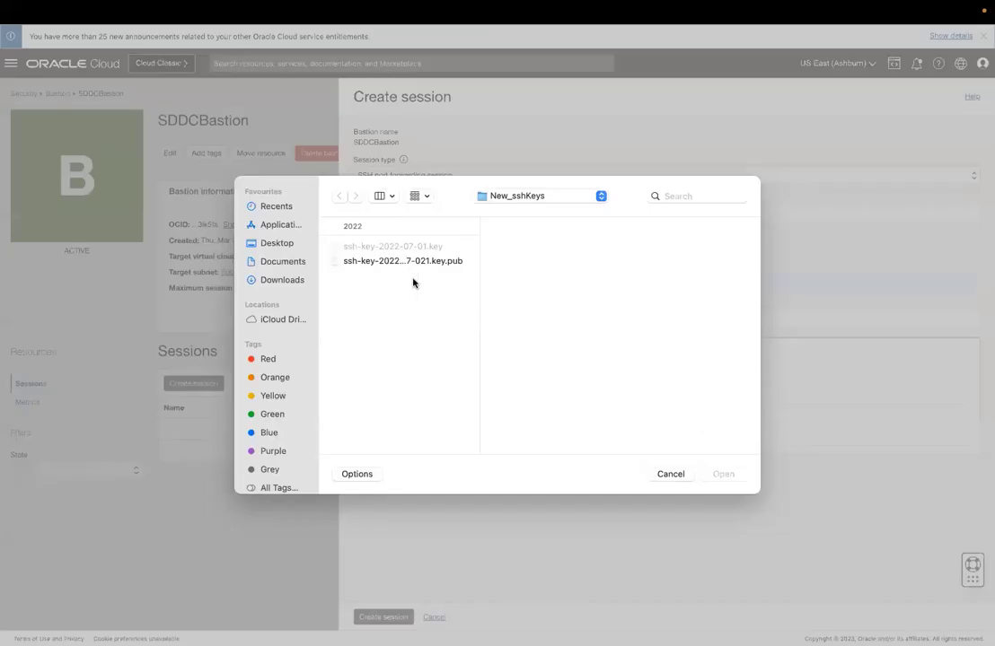
click(721, 474)
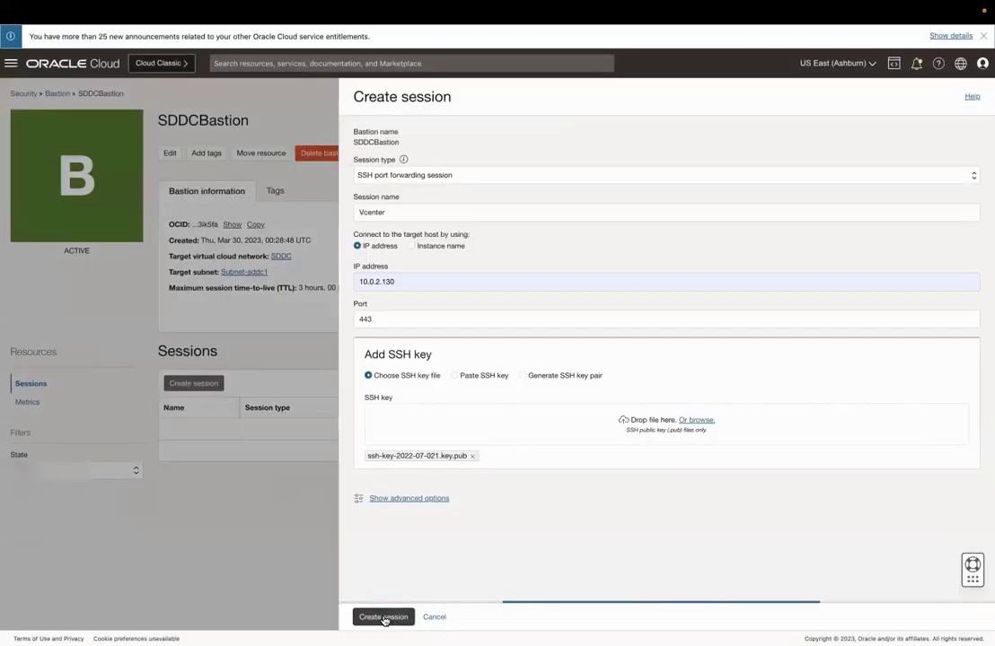
click(384, 617)
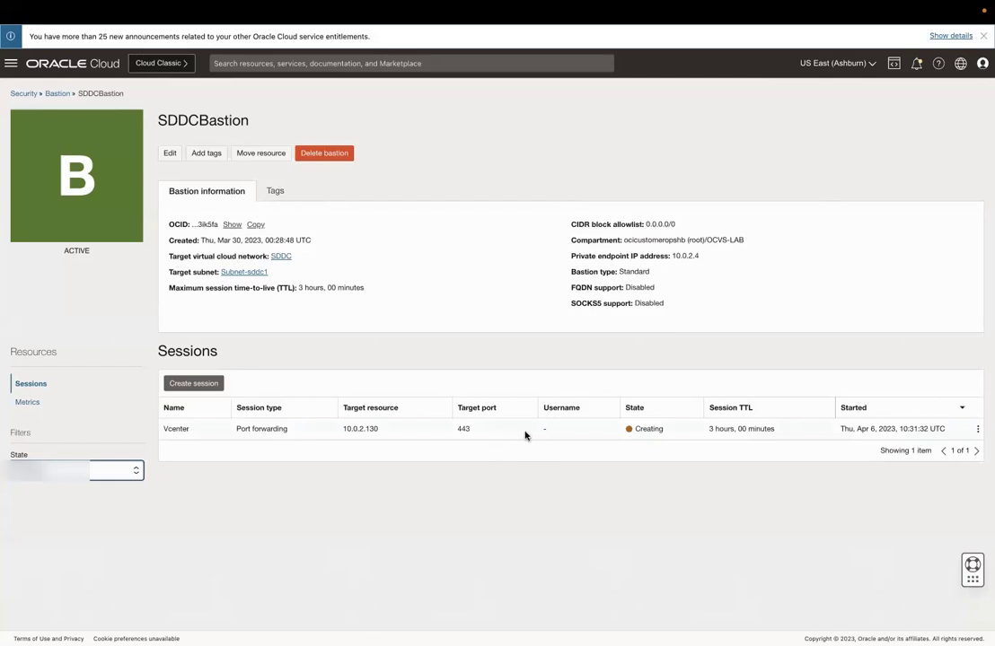
mouse_move(750, 39)
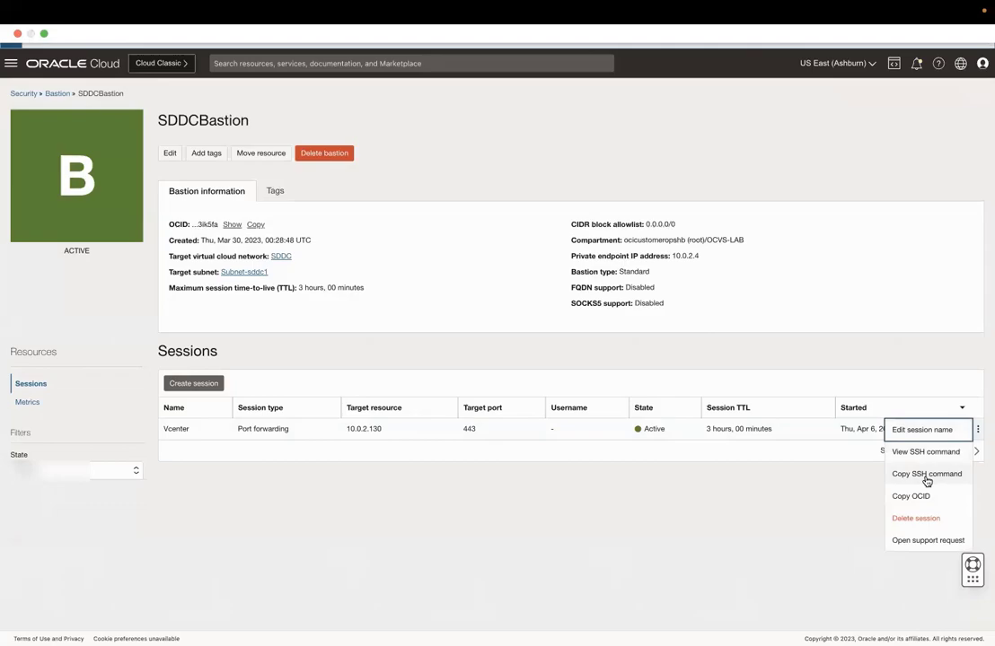
Copy the session's SSH command and substitute ssh-key-2022-07-01.key for the private key placeholder
click(927, 474)
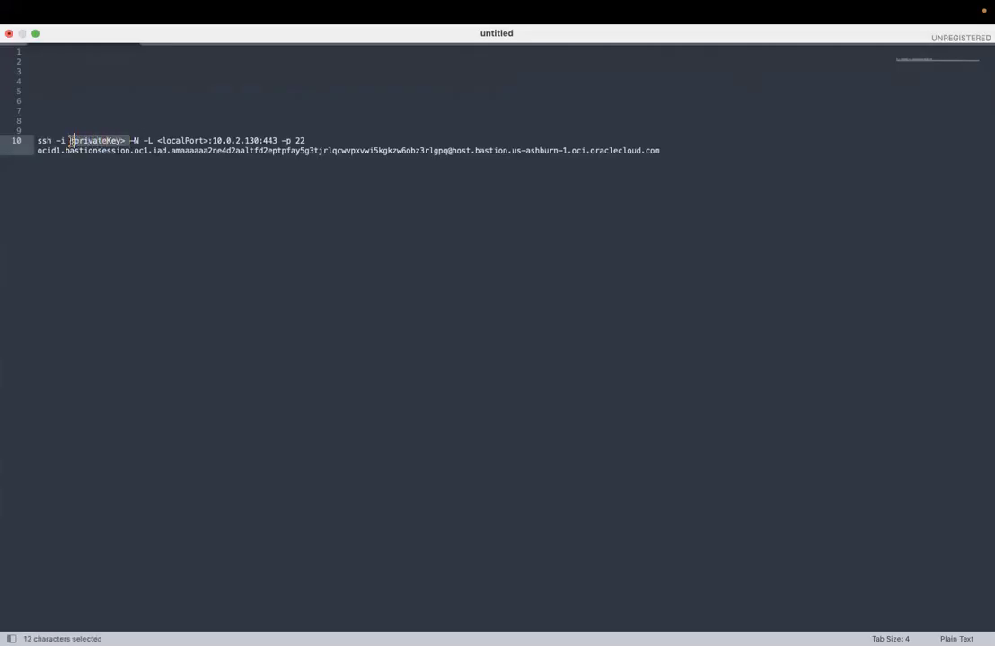
text(ssh-key-2022-07-01.key)
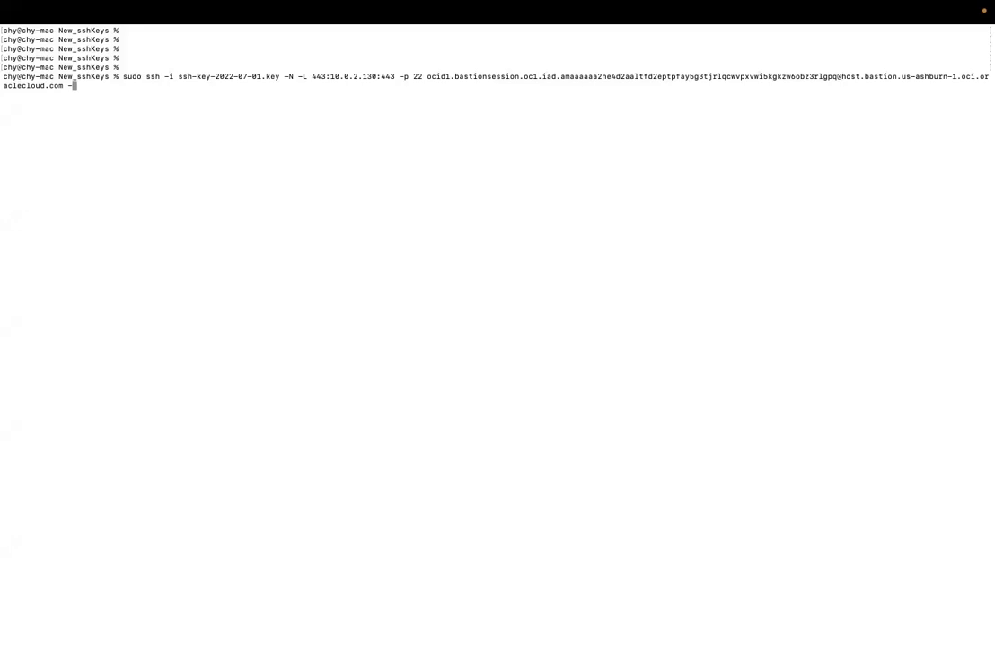
Run the SSH tunnel with -vv verbosity and save the /etc/hosts vCenter mapping with :wq!
text(vv)
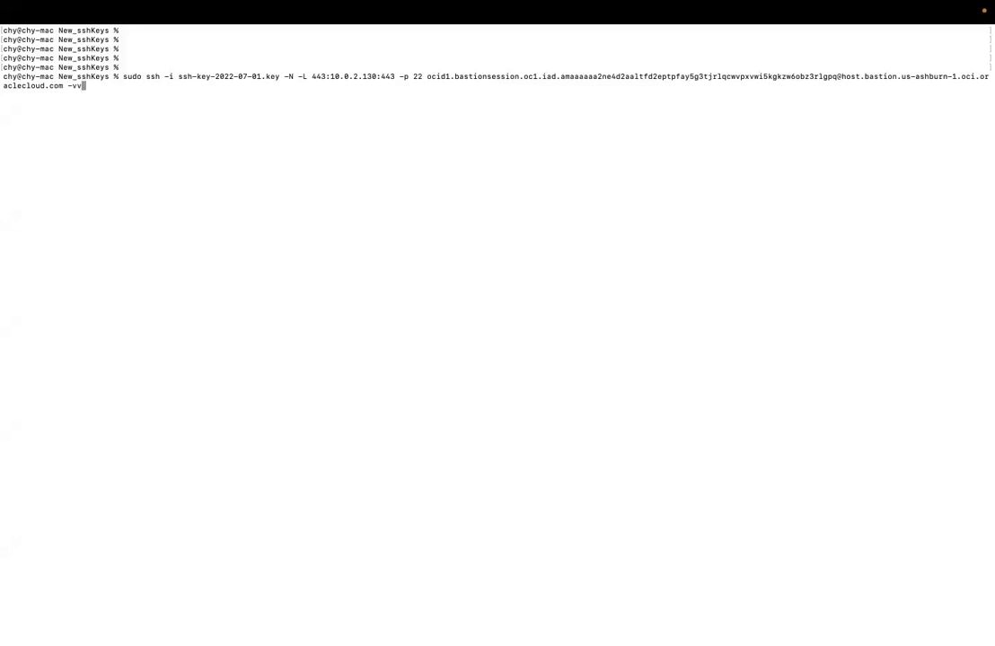
key(Return)
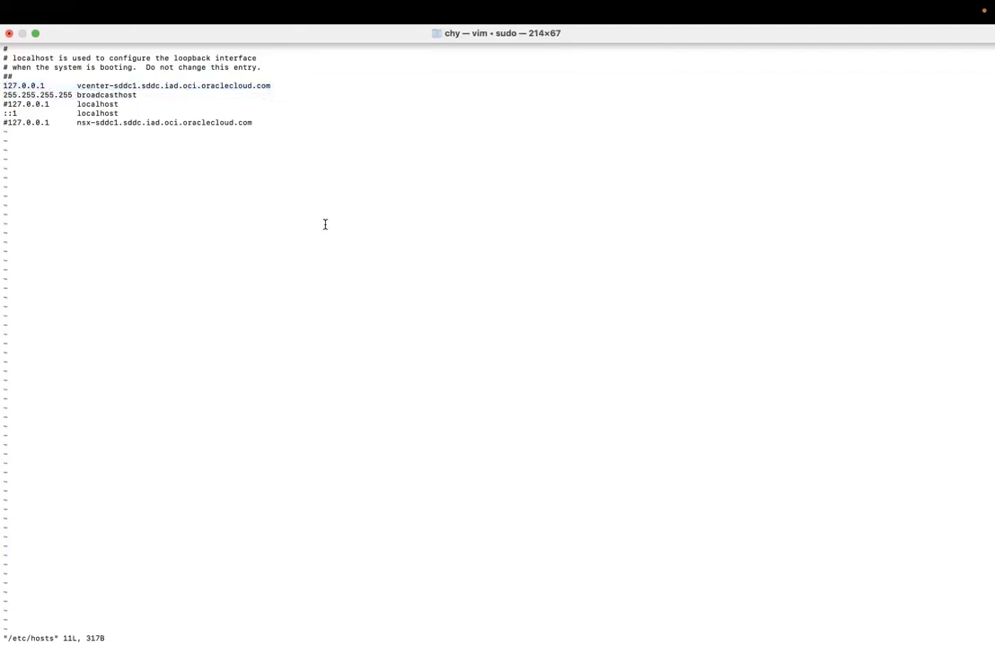
text(:wq!)
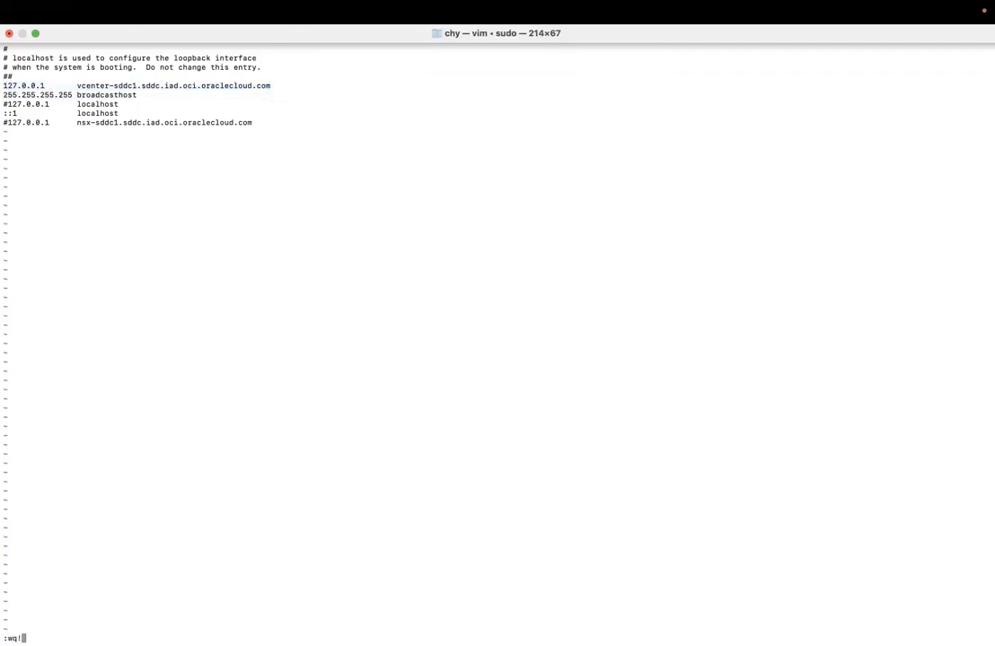
key(Return)
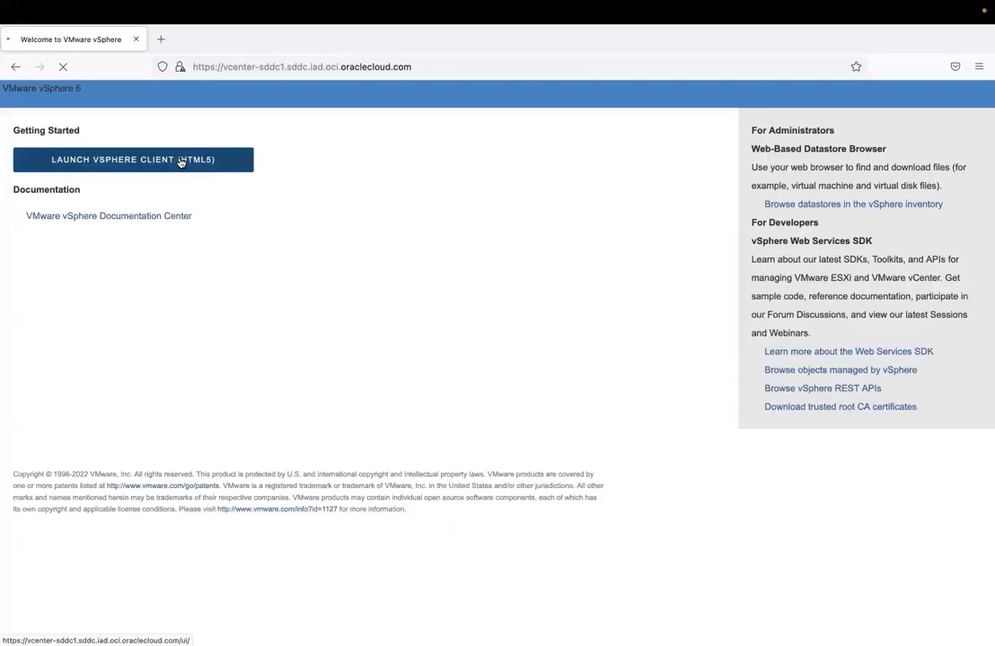
Launch the HTML5 vSphere Client and sign in to vcenter-sddc1
click(133, 158)
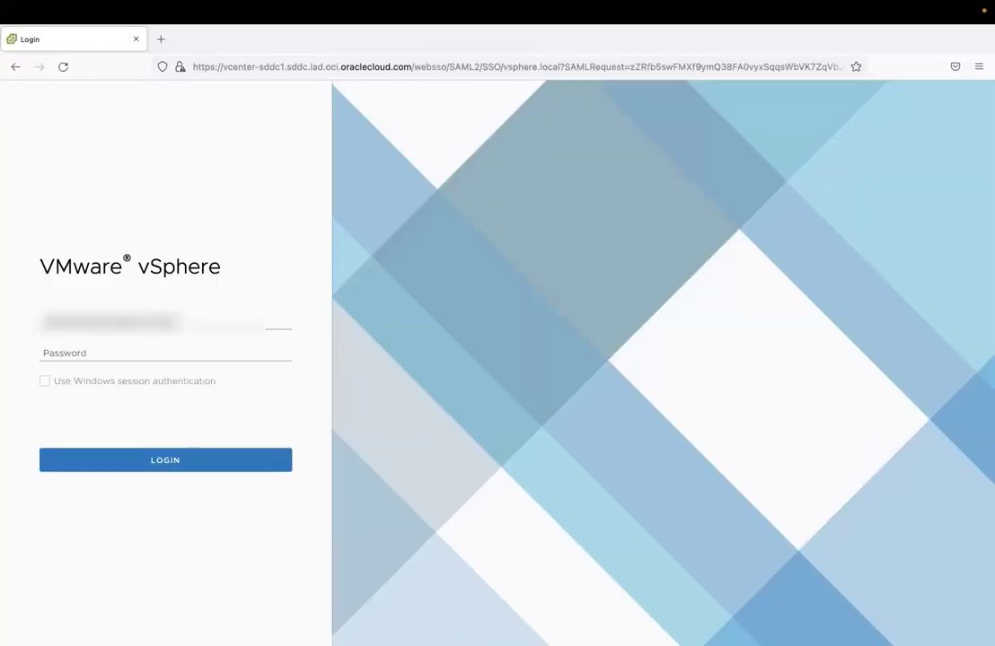
click(165, 459)
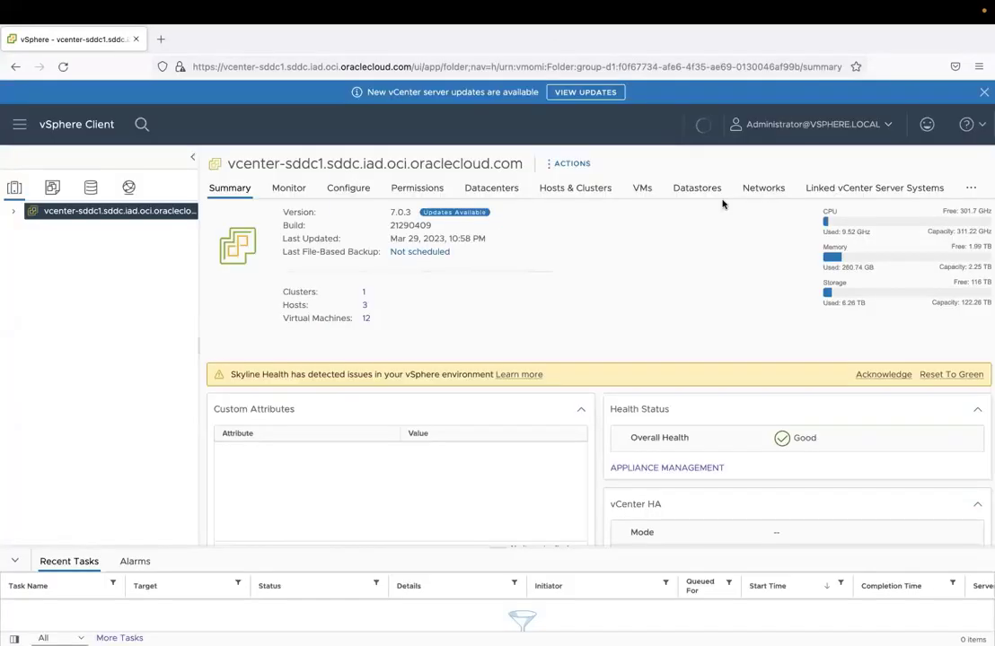
Expand vcenter-sddc1 and oci-w01dc to reveal the oci-w01-consolidated01 cluster
click(14, 210)
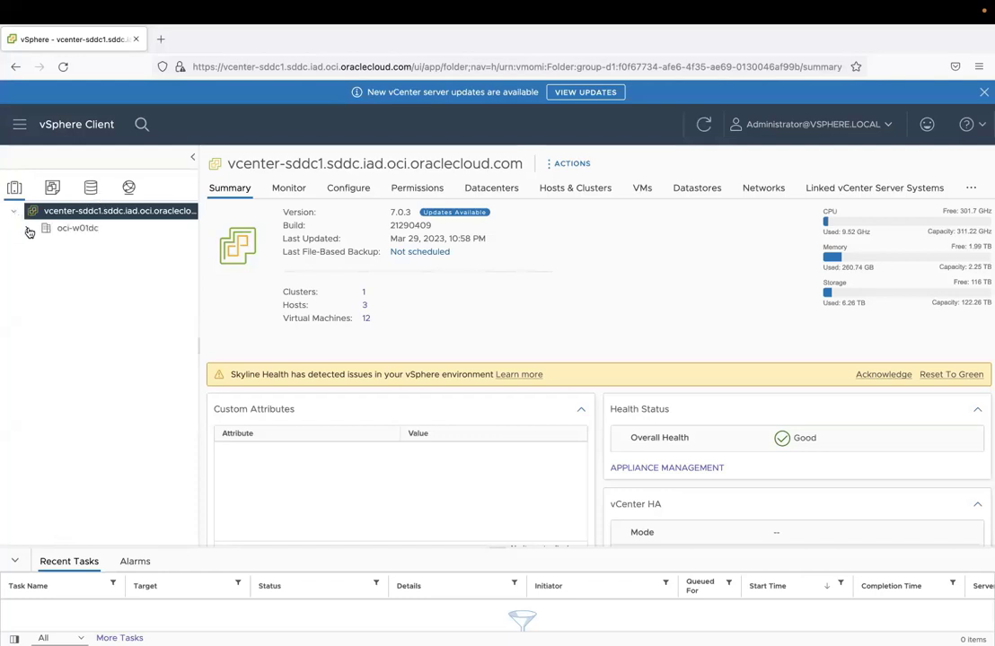
click(29, 226)
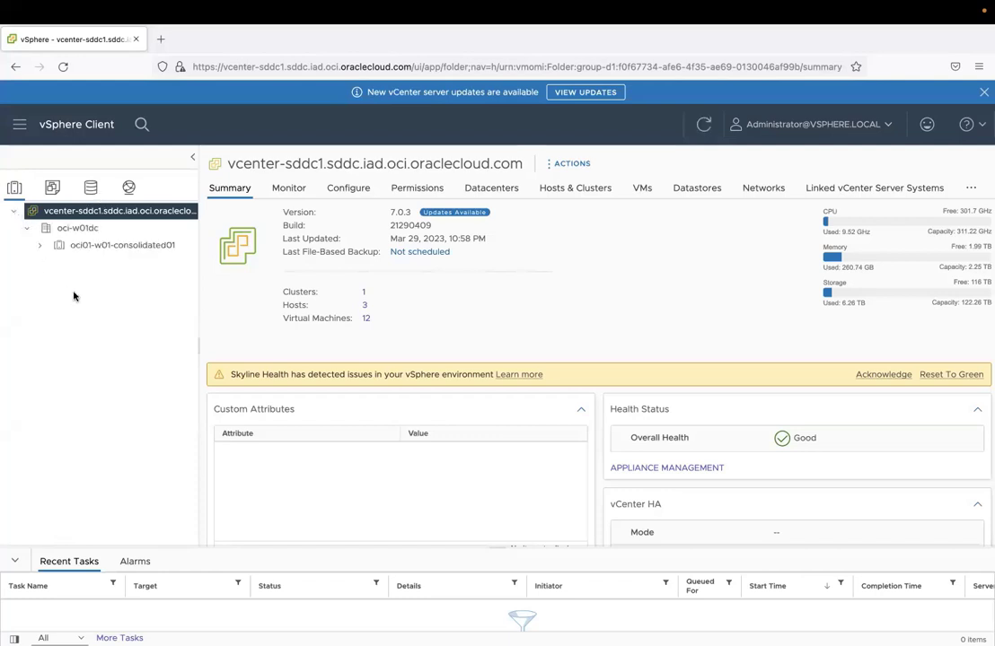